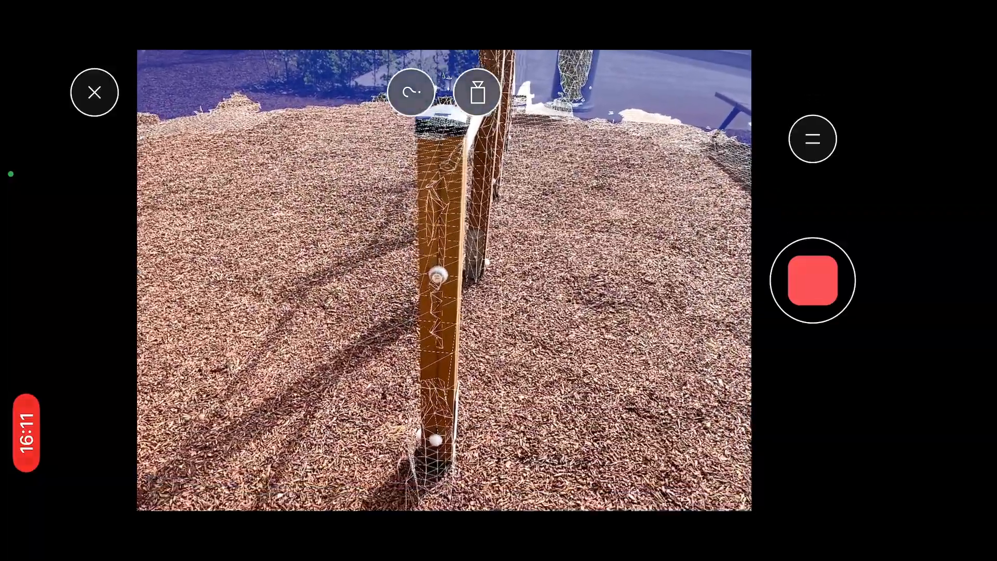
# Open the tree stump scan from the My Captures library on poly.cam.
pyautogui.click(812, 281)
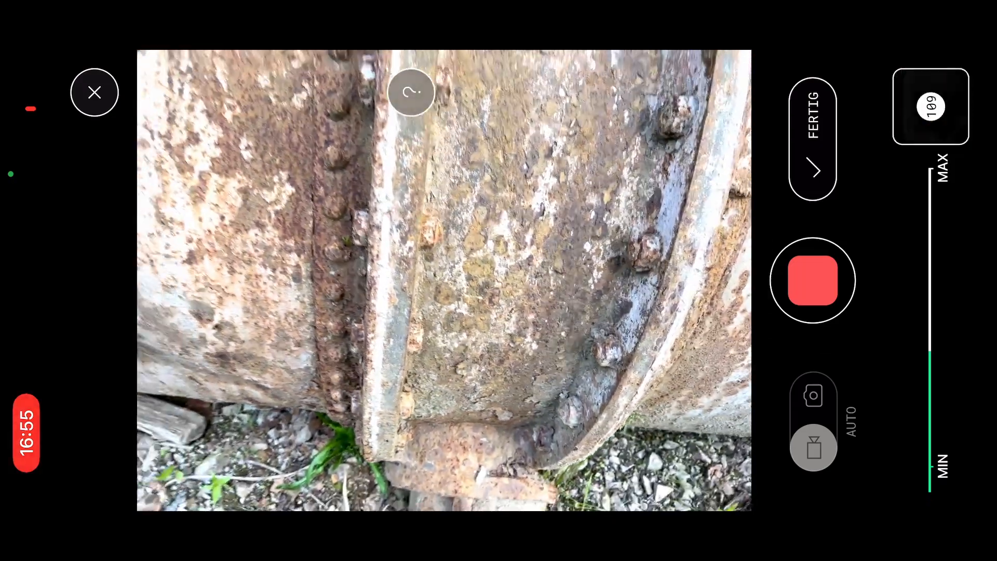
pyautogui.click(94, 91)
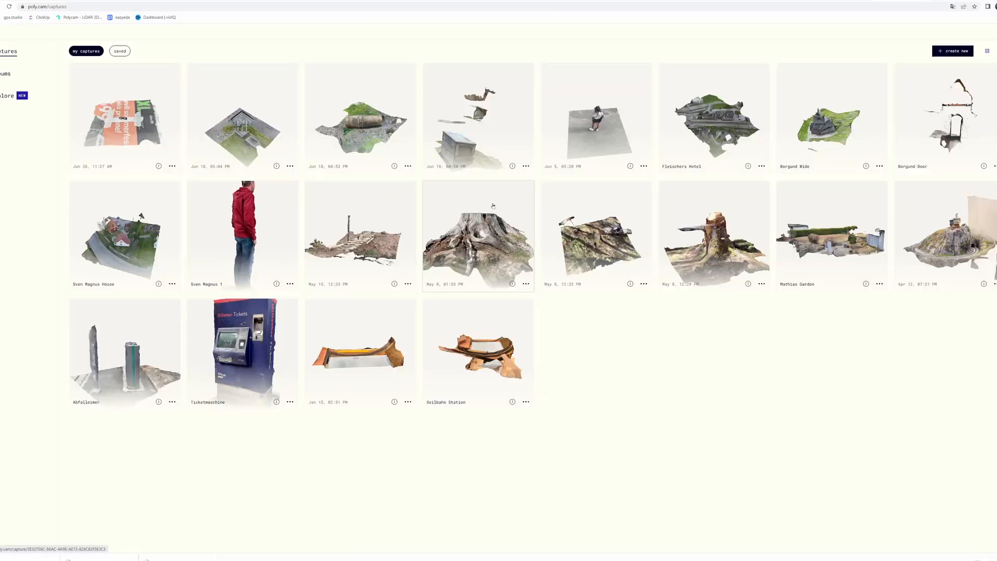
pyautogui.click(478, 235)
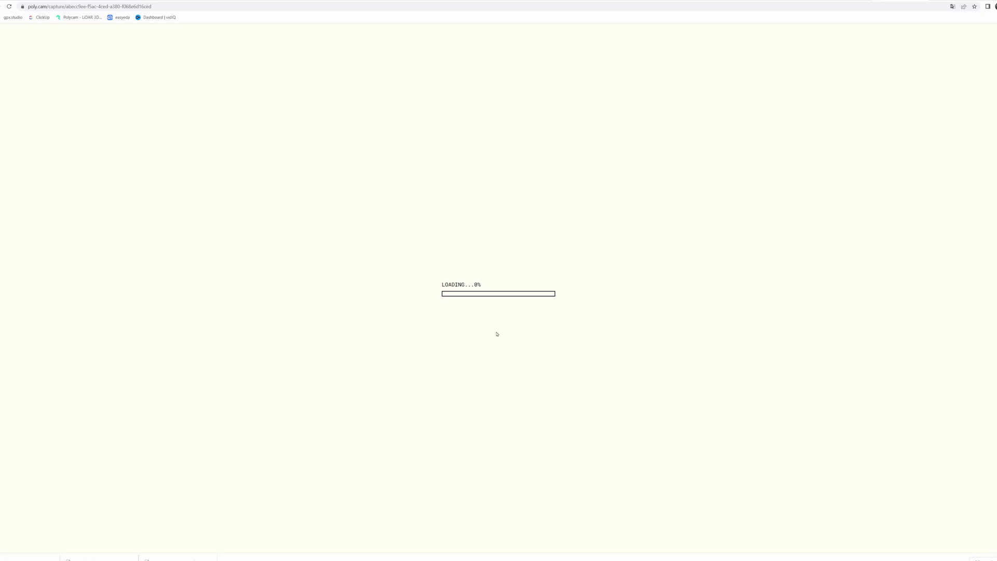